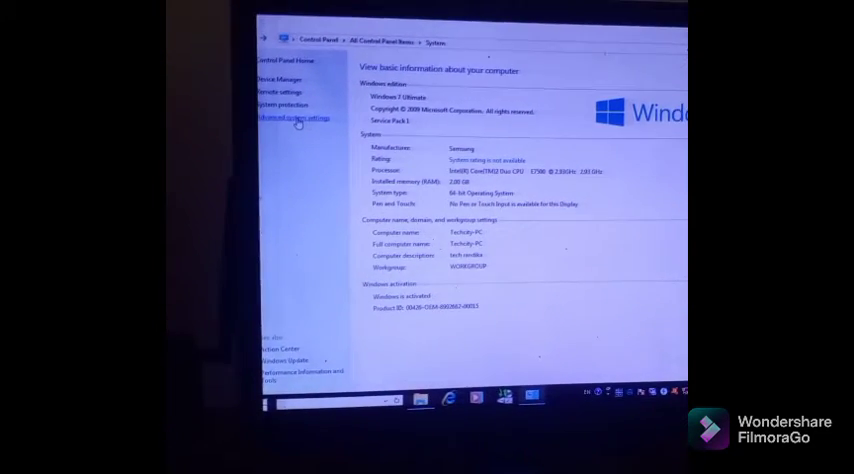
Show System Properties on the Advanced tab from the System page
click(296, 120)
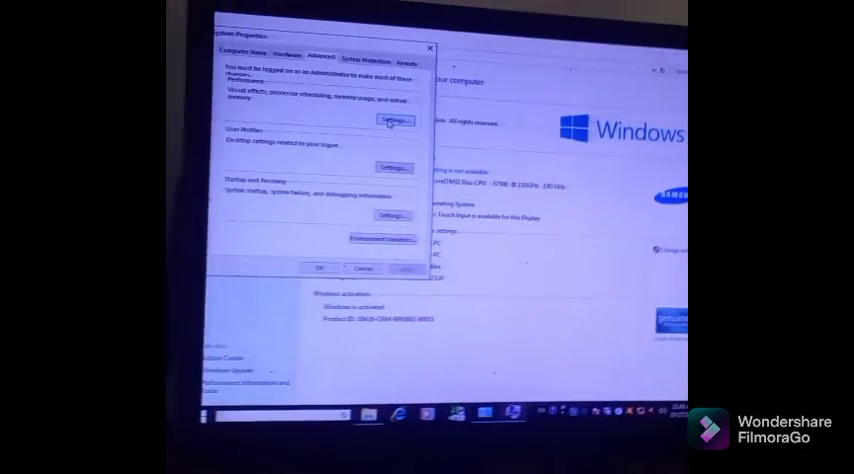
click(392, 120)
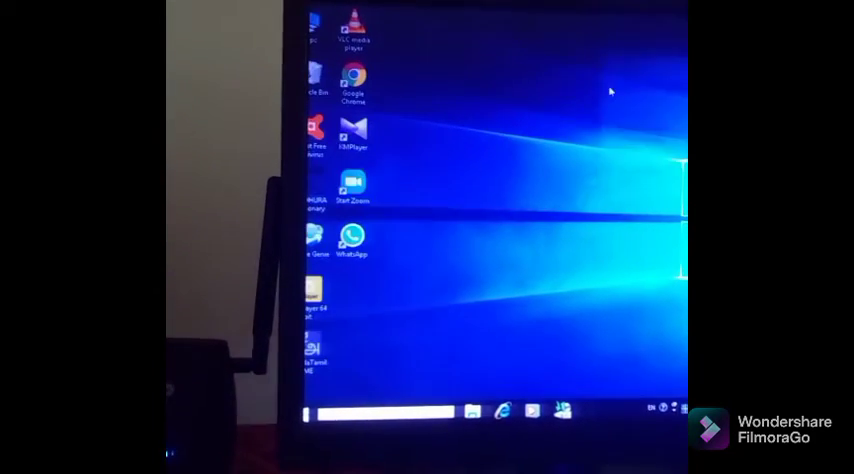
Refresh the desktop via its shortcut menu
right_click(610, 92)
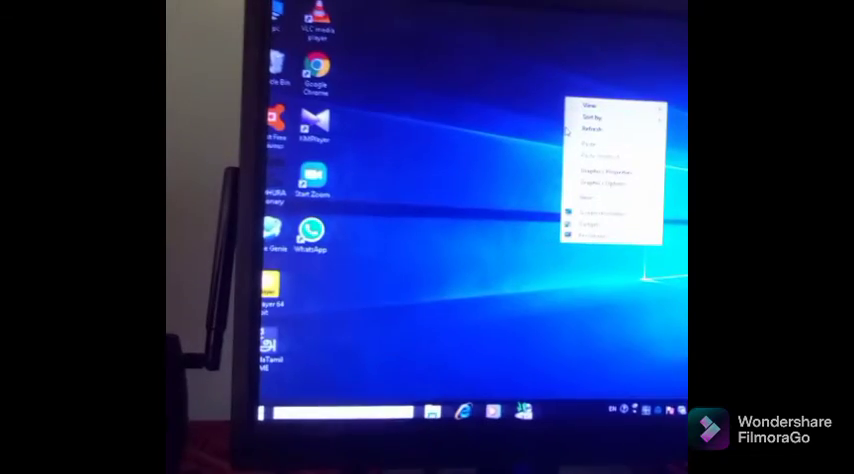
click(576, 124)
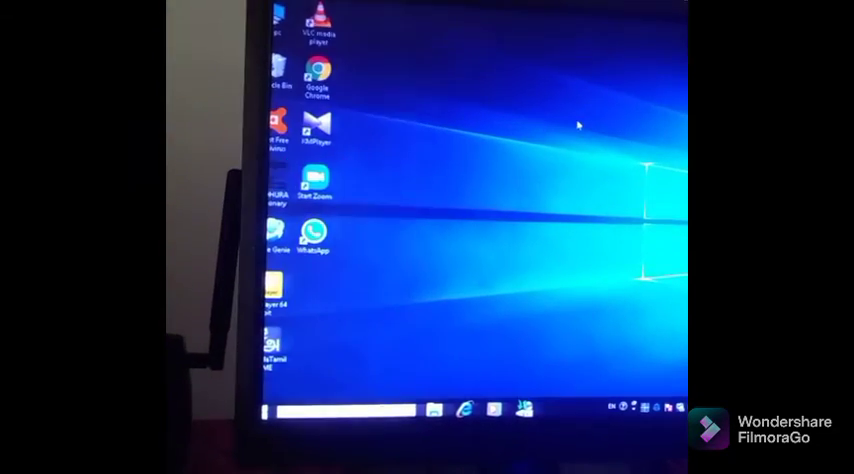